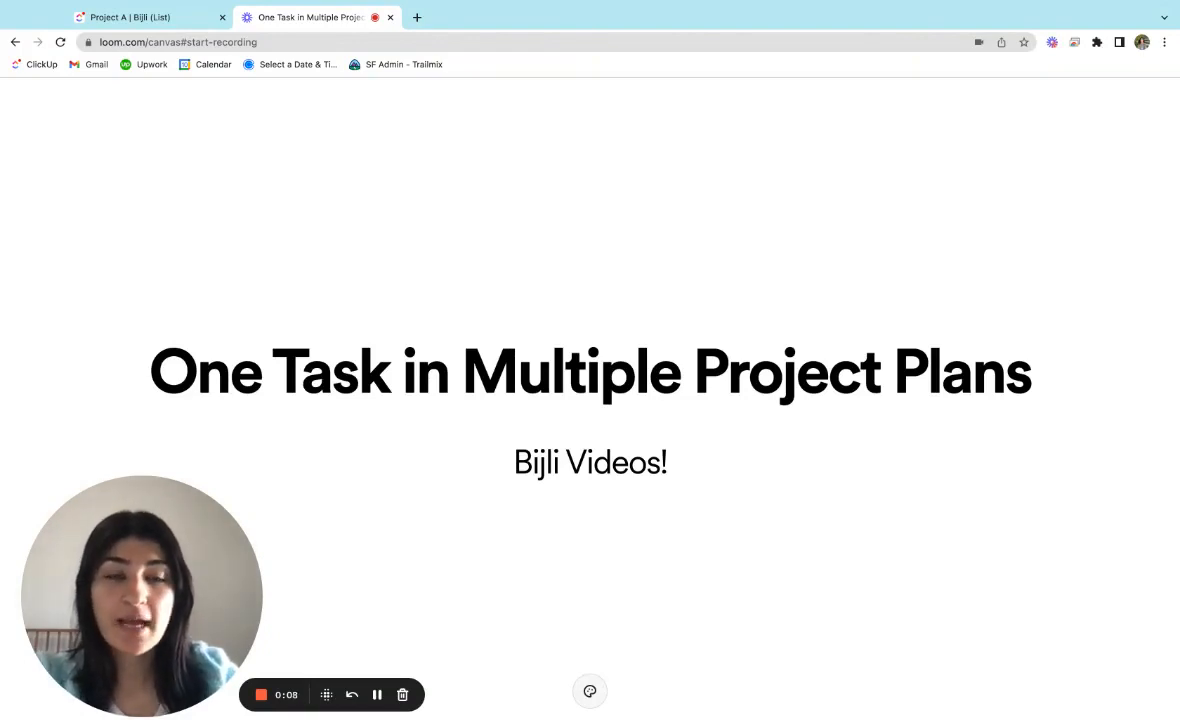
mouse_move(1107, 146)
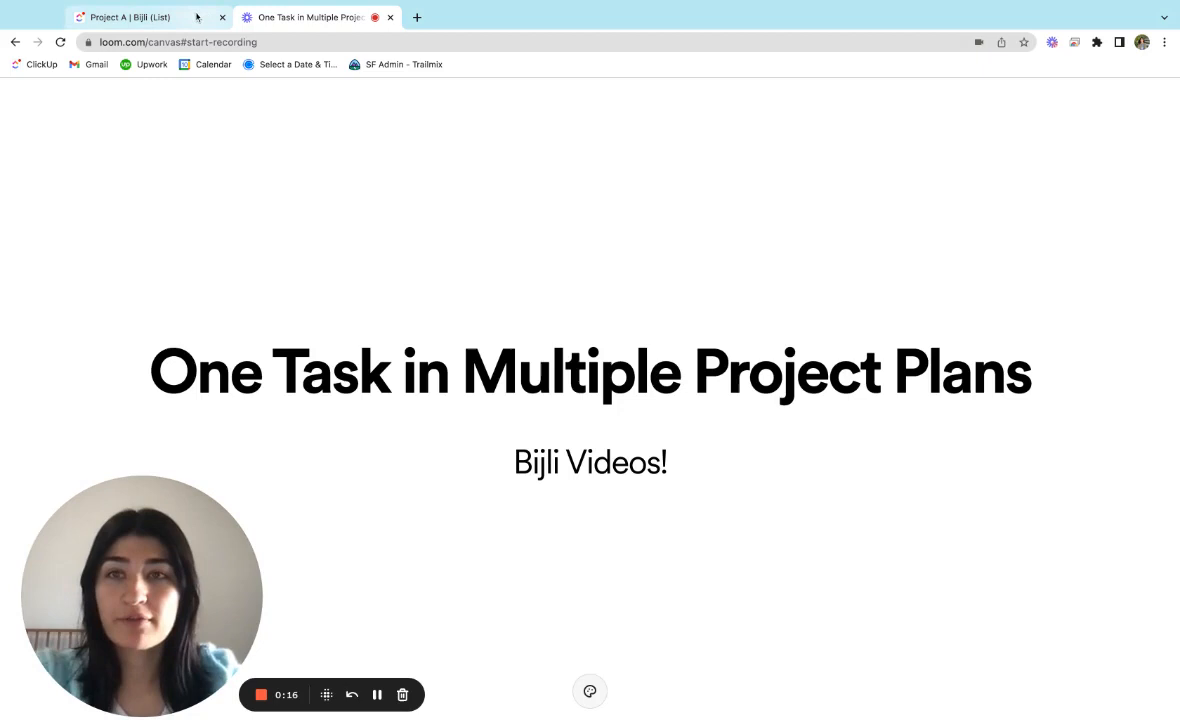
Glance at the Project B list with Tasks 1–3, then return to Project A's list of Tasks A–C.
click(140, 18)
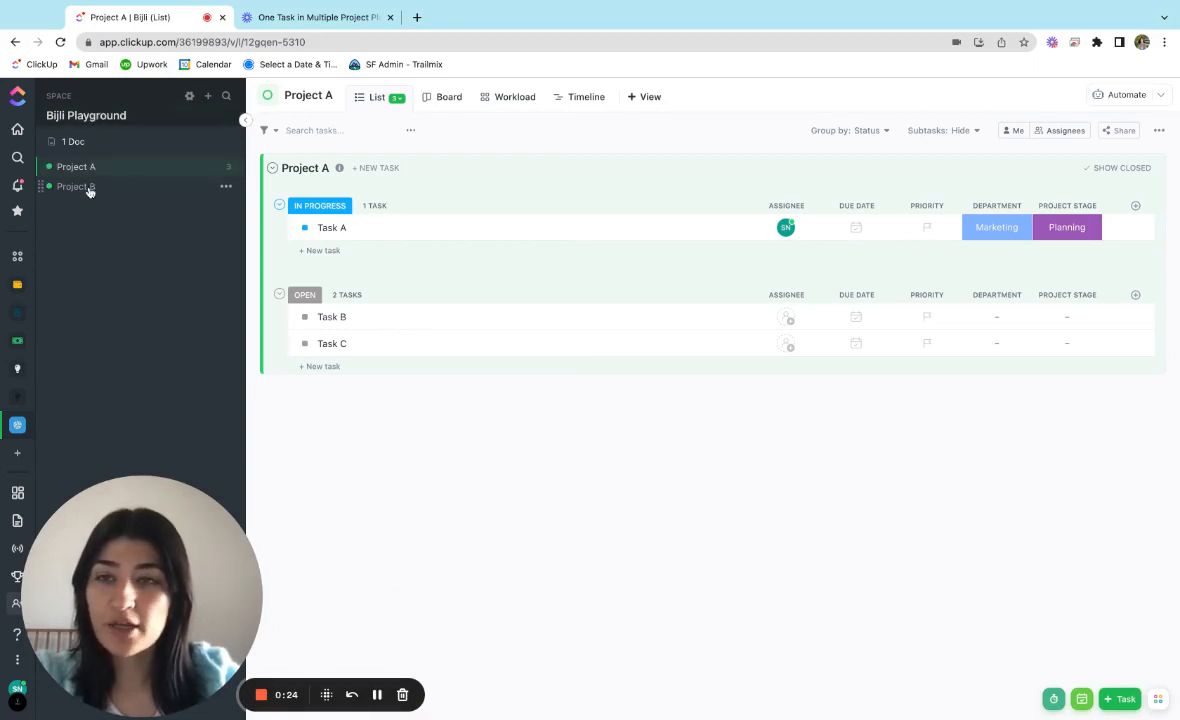
click(76, 186)
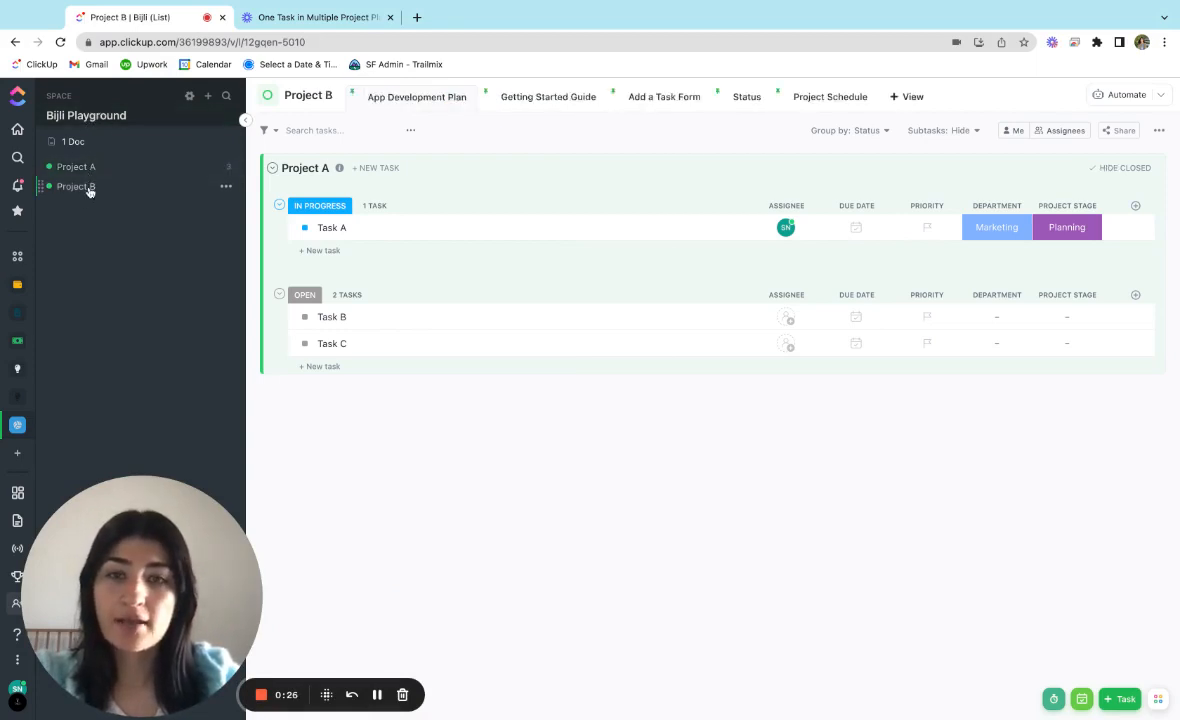
click(76, 186)
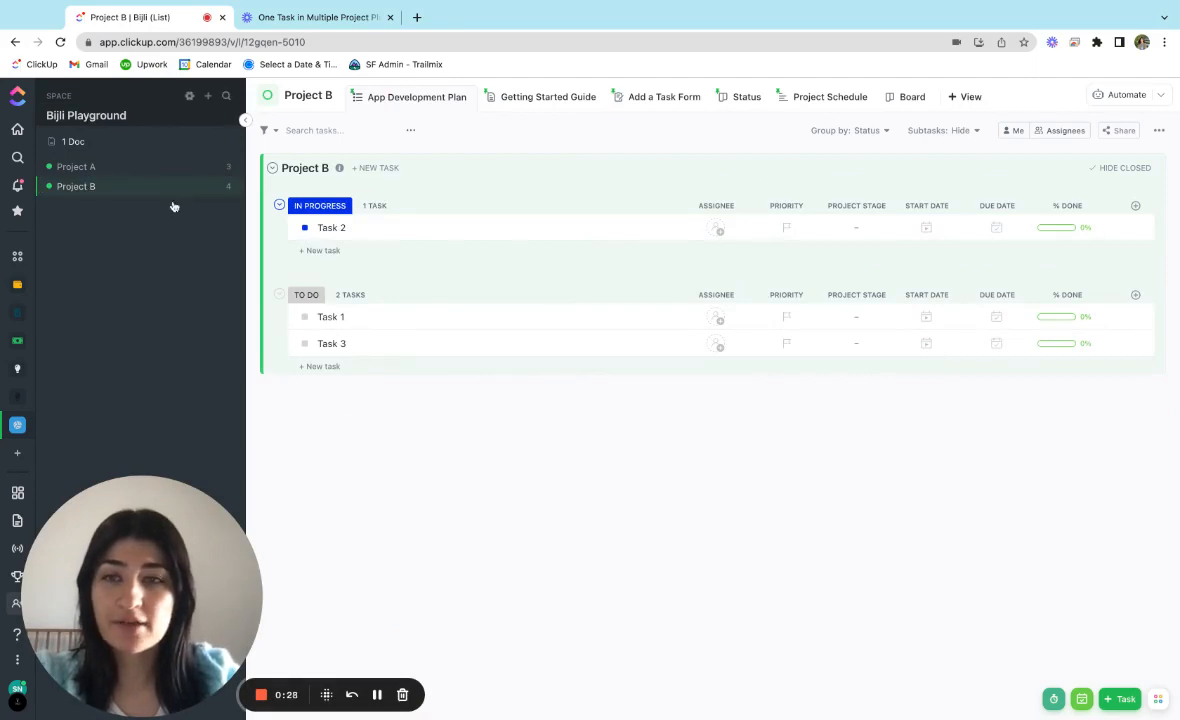
click(77, 166)
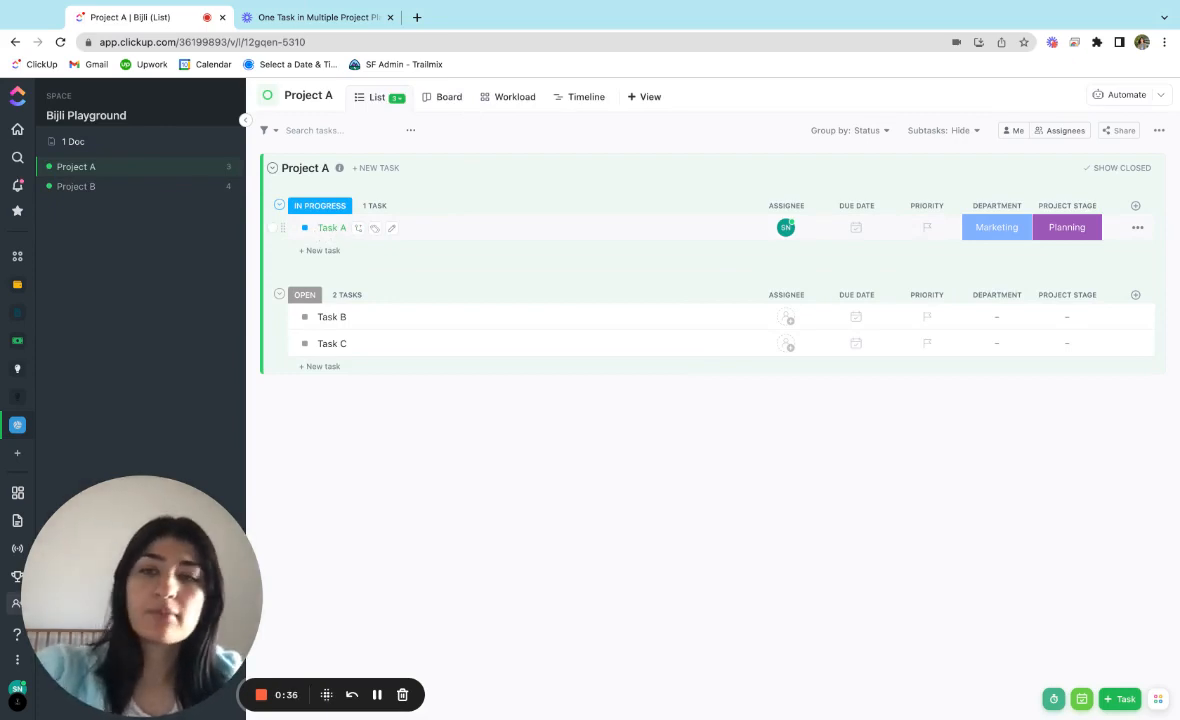
mouse_move(148, 172)
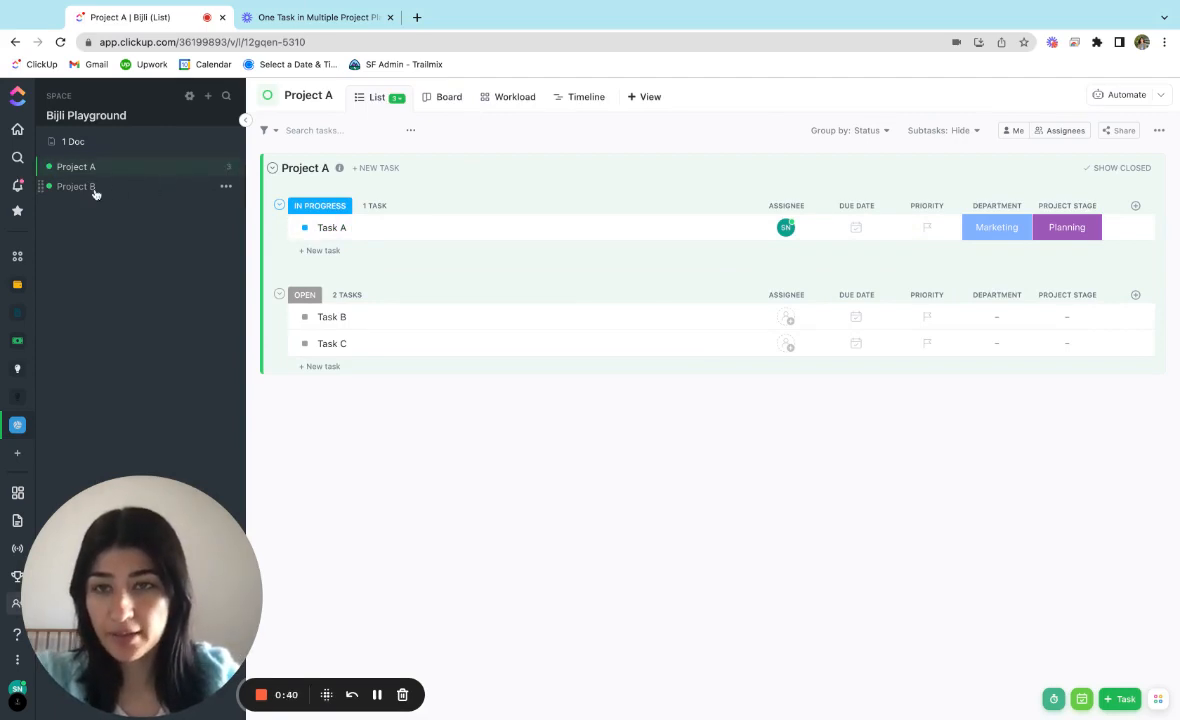
mouse_move(331, 229)
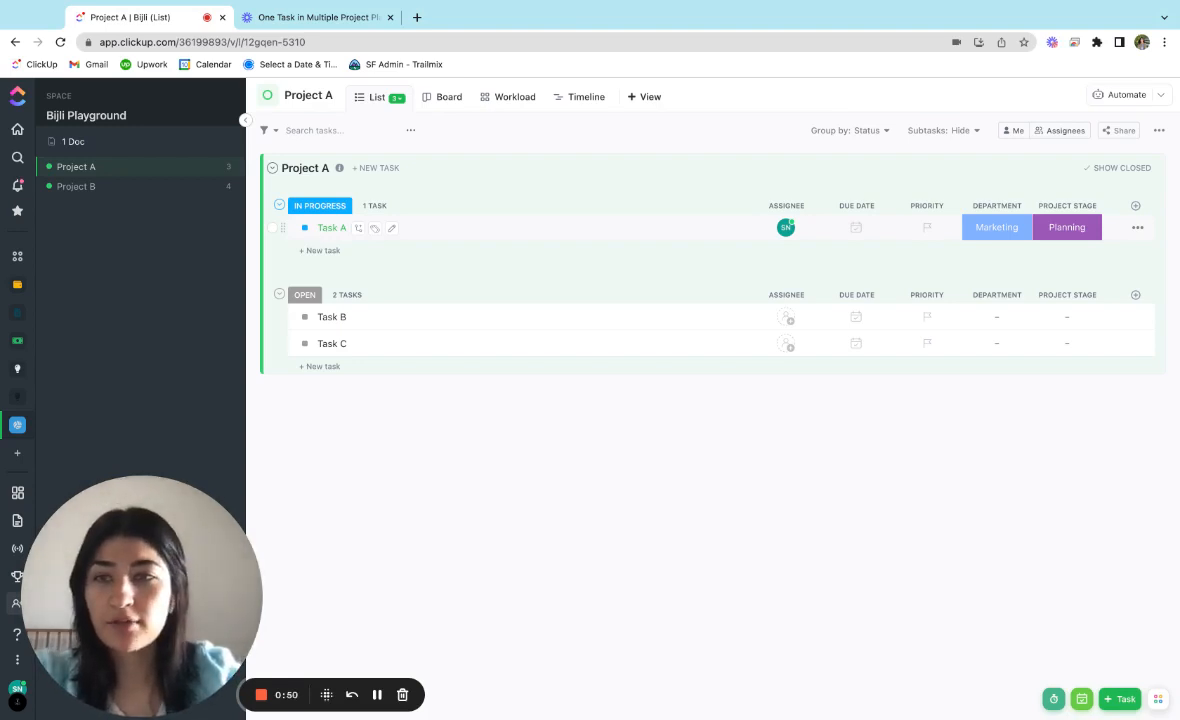
mouse_move(130, 174)
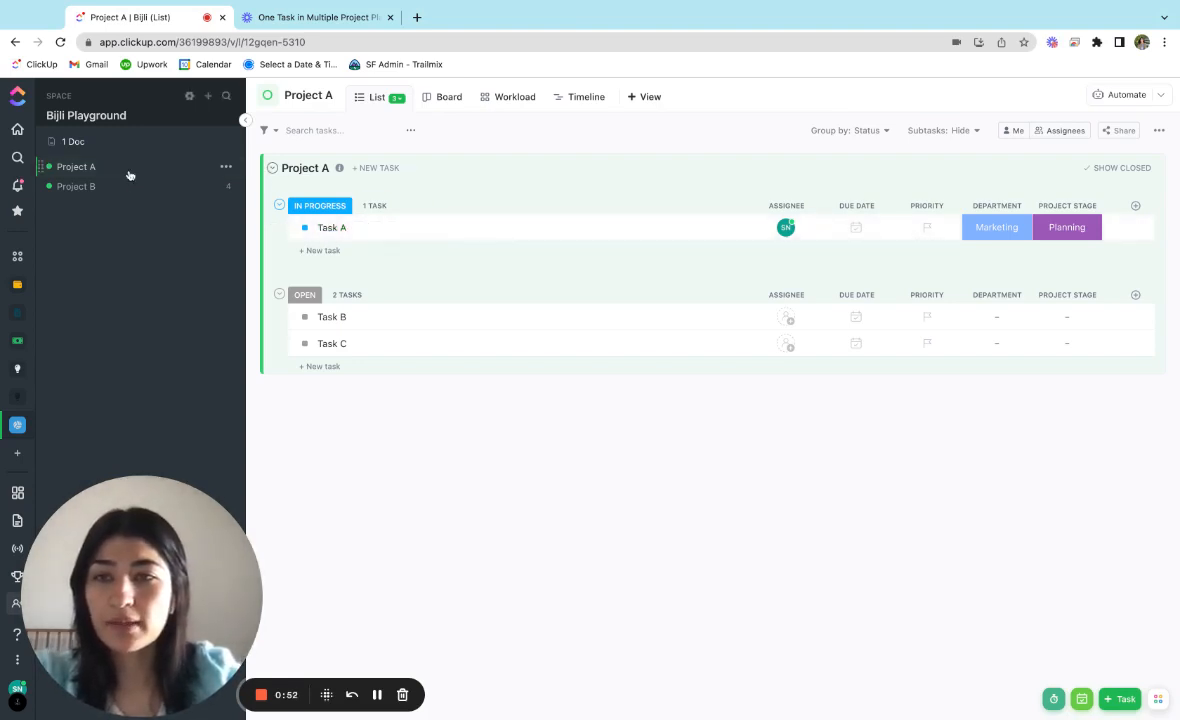
Show Task A's details with the list picker offering Bijli Playground's Project A and Project B.
click(332, 227)
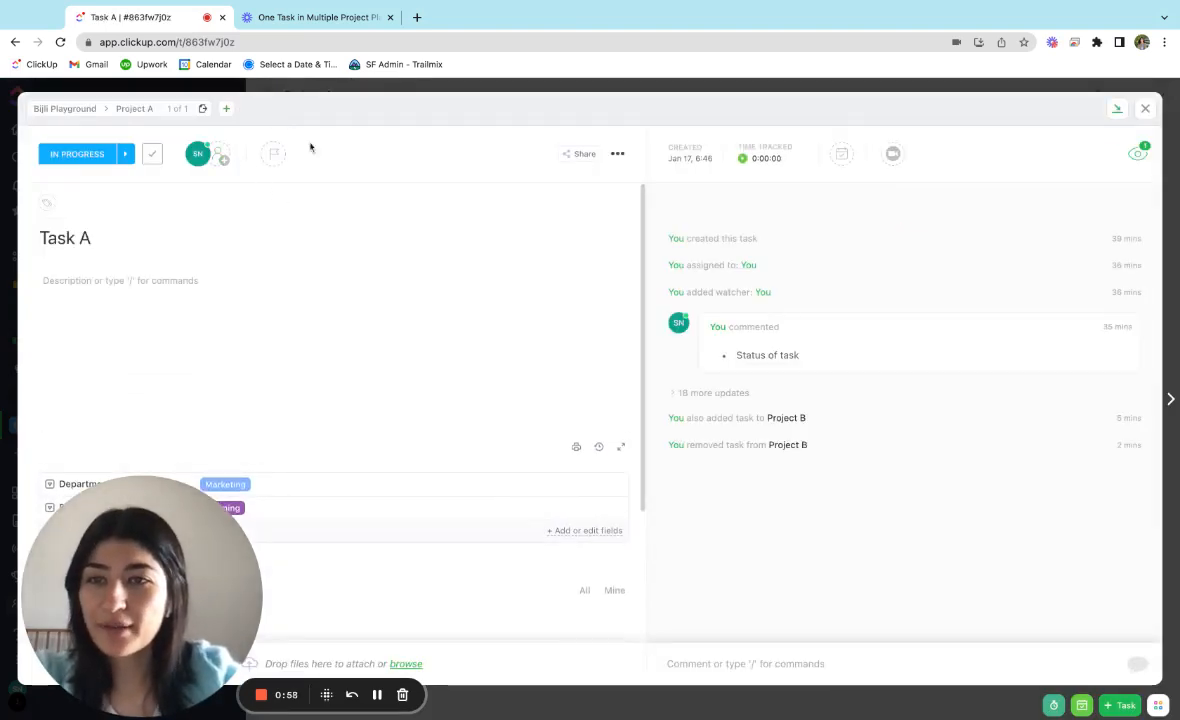
mouse_move(266, 106)
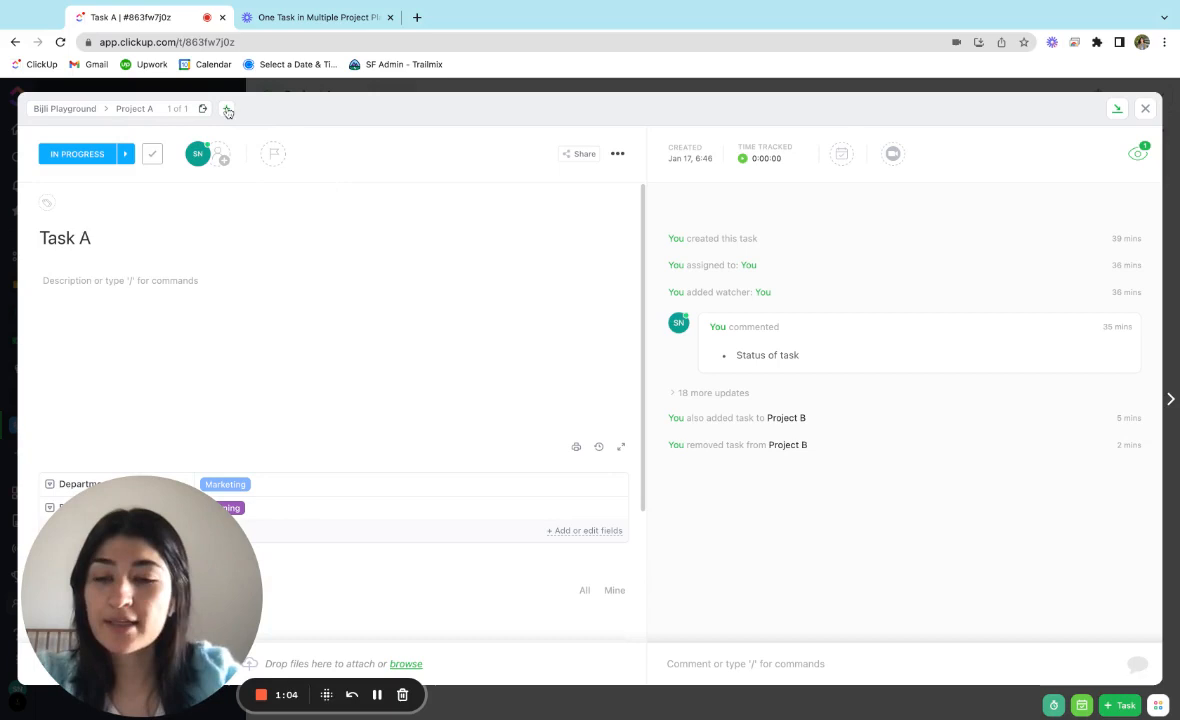
mouse_move(223, 109)
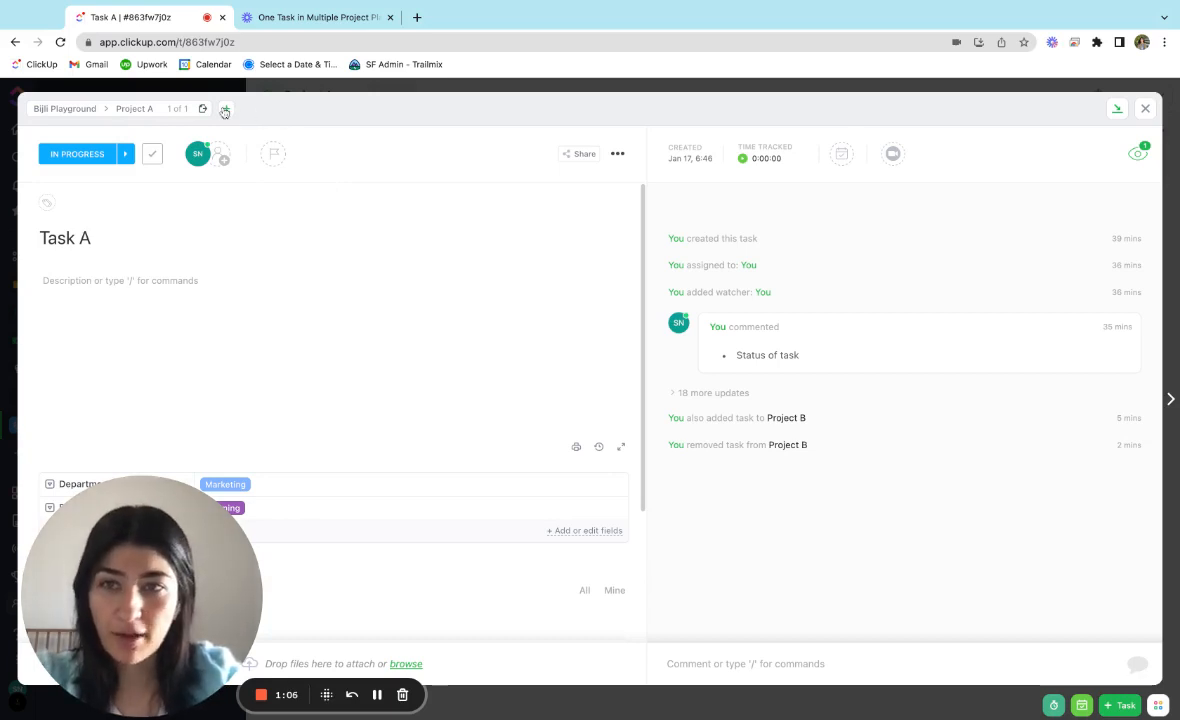
click(225, 108)
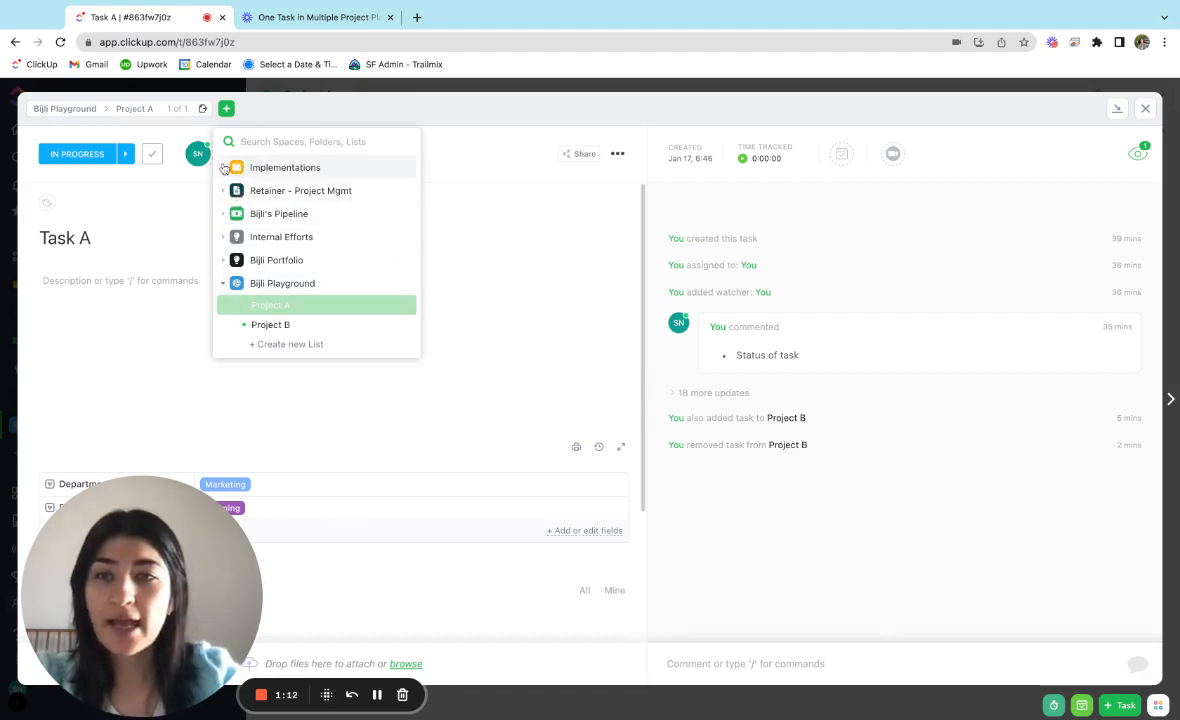
mouse_move(225, 229)
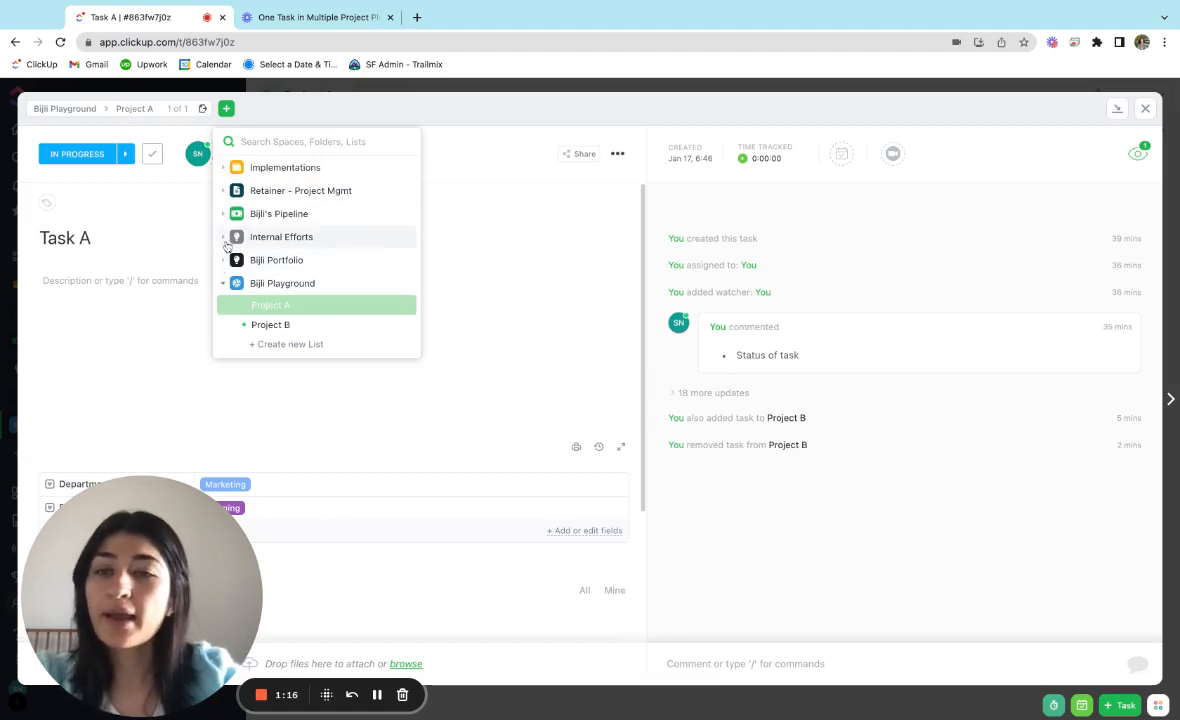
mouse_move(288, 219)
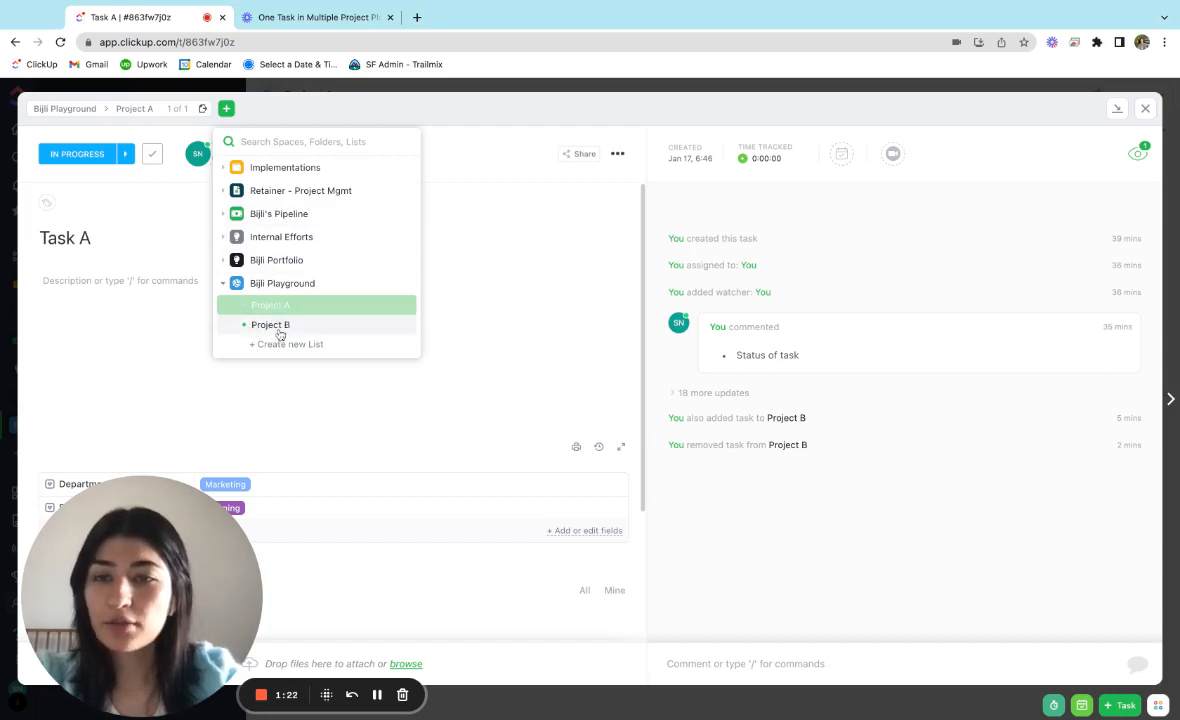
Make Project B under Bijli Playground a second location for Task A.
click(270, 324)
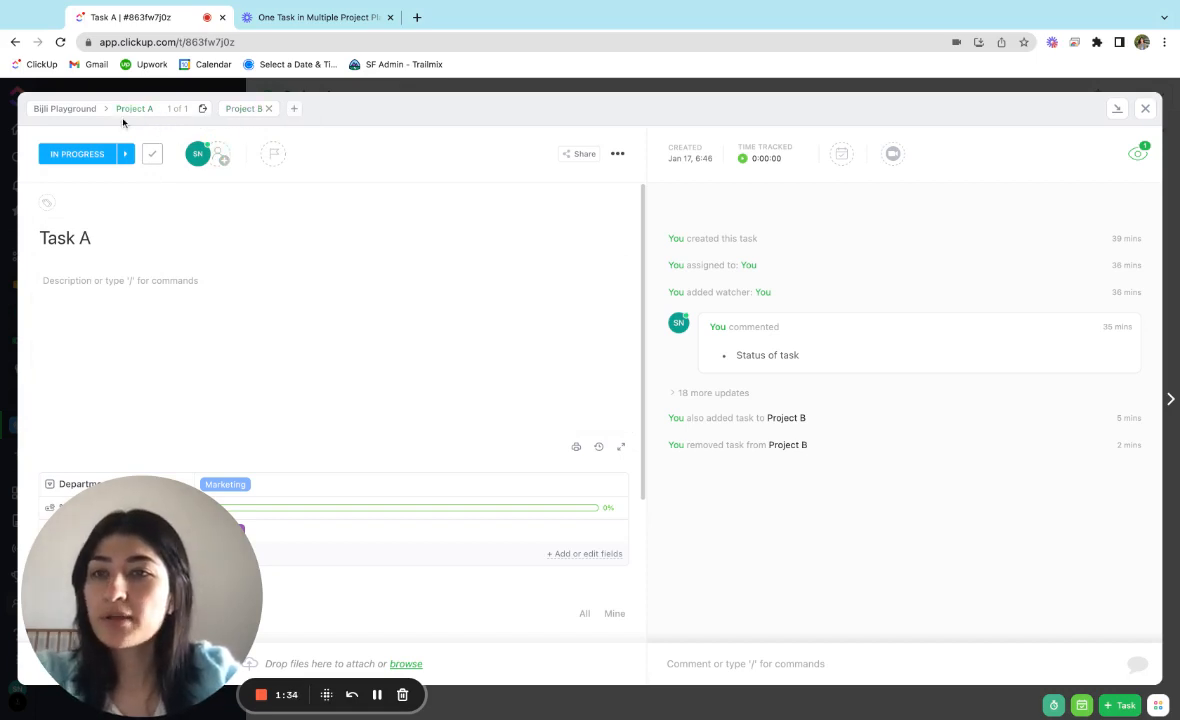
mouse_move(128, 120)
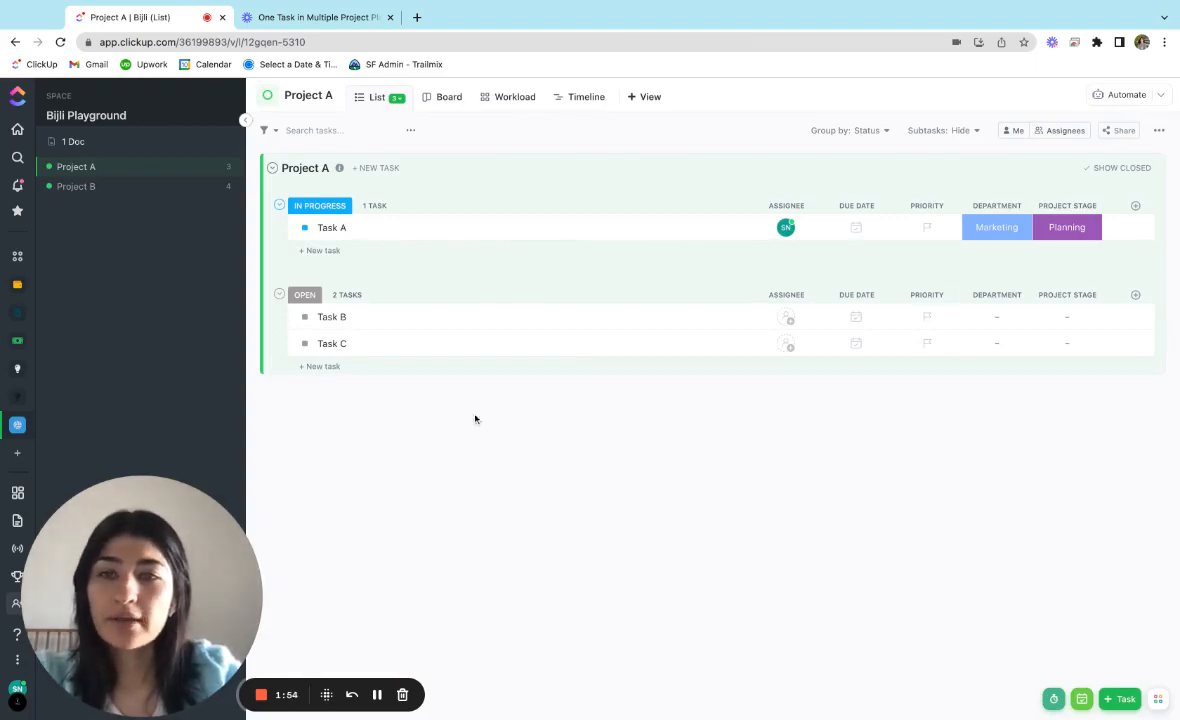
mouse_move(548, 244)
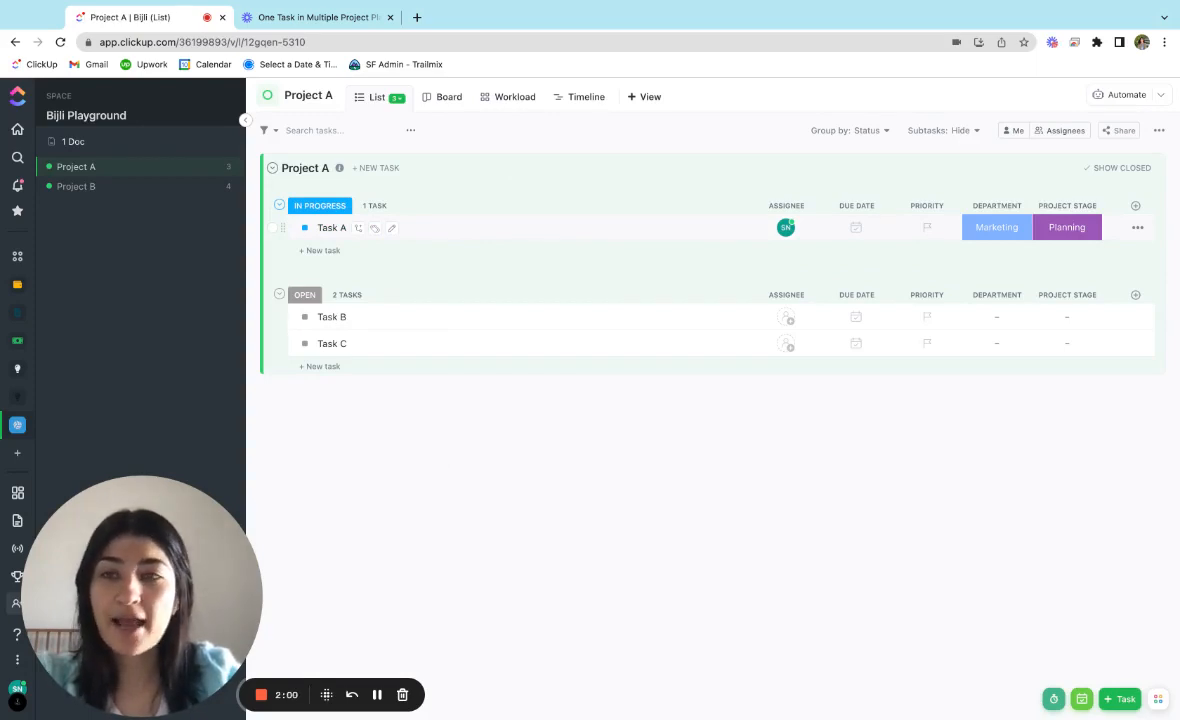
mouse_move(157, 172)
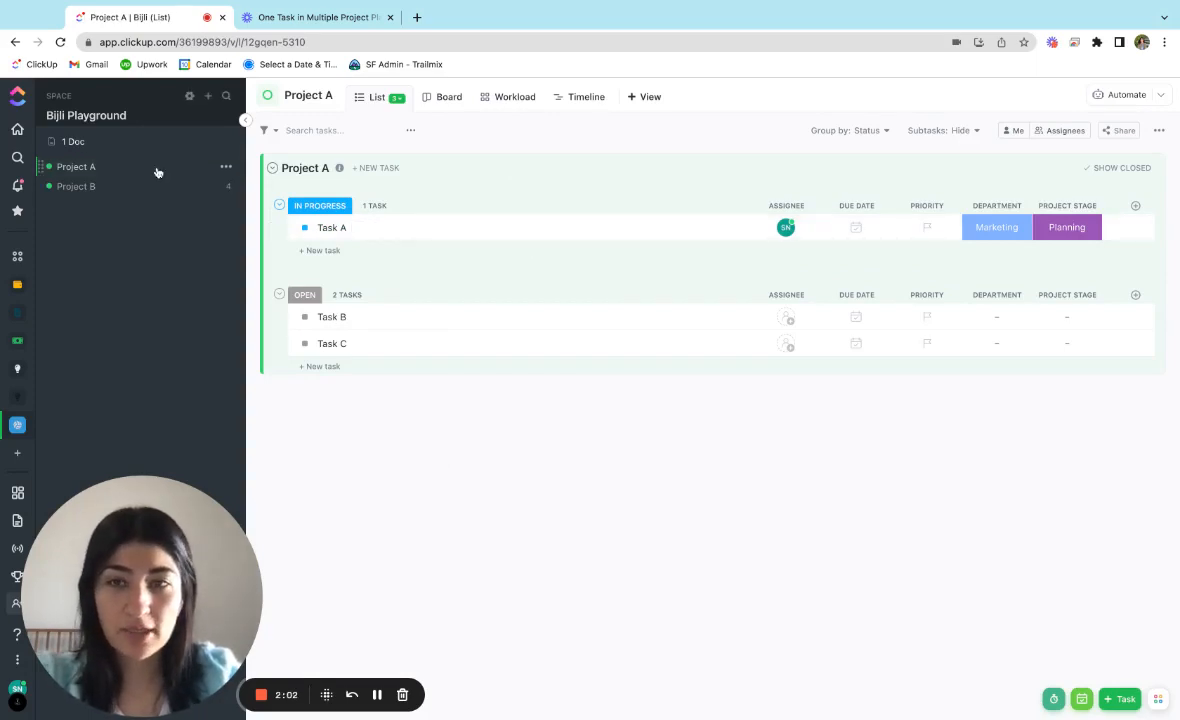
View the Project B list, now showing Task A in progress with its Planning stage.
click(77, 186)
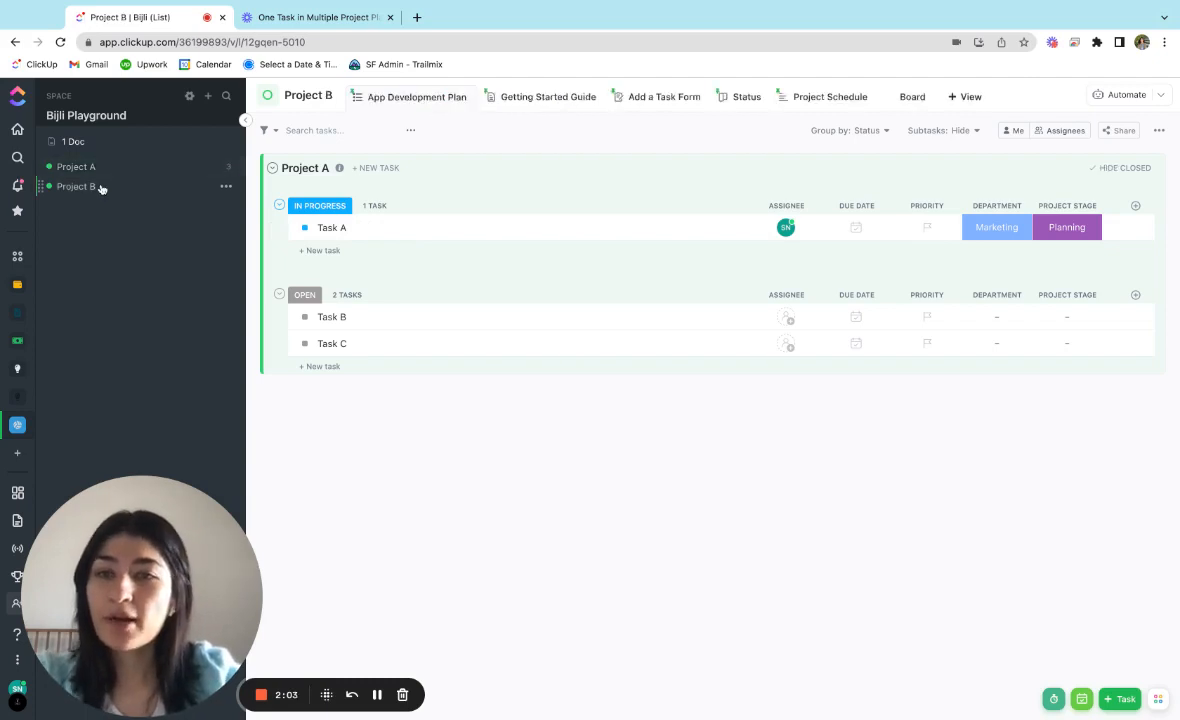
click(76, 186)
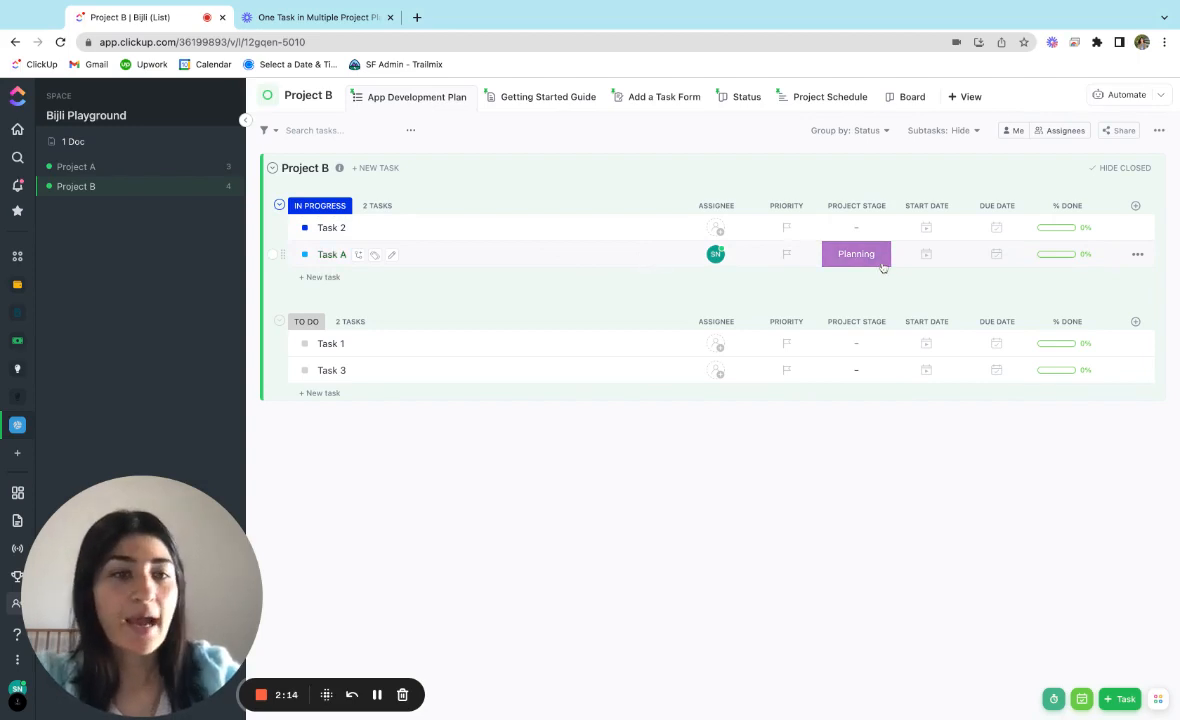
mouse_move(736, 261)
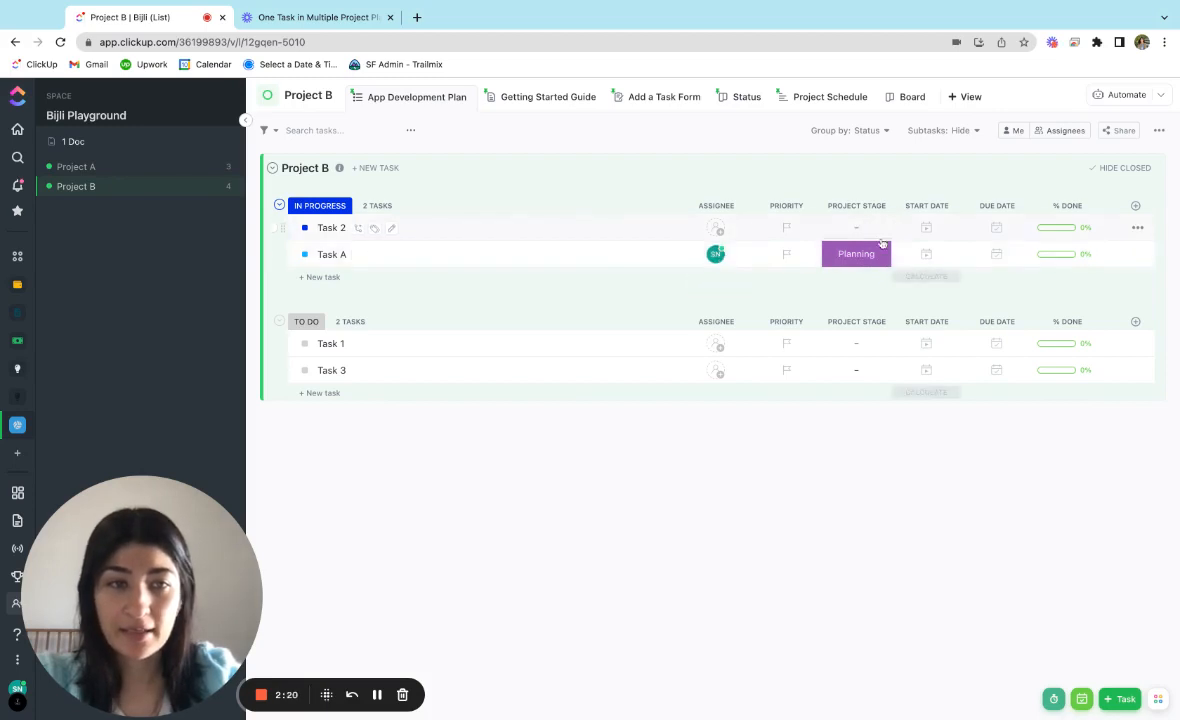
View Task A's details from Project B: Marketing, 0% done, Planning, with Project B chip.
click(331, 254)
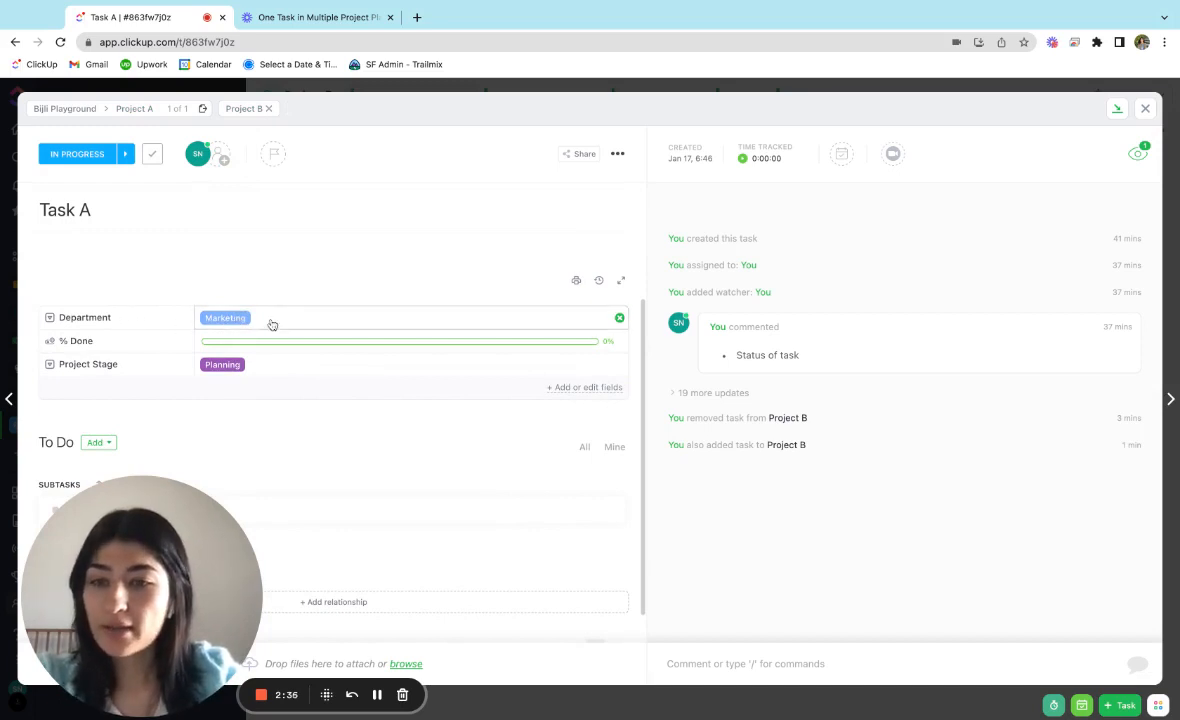
mouse_move(307, 329)
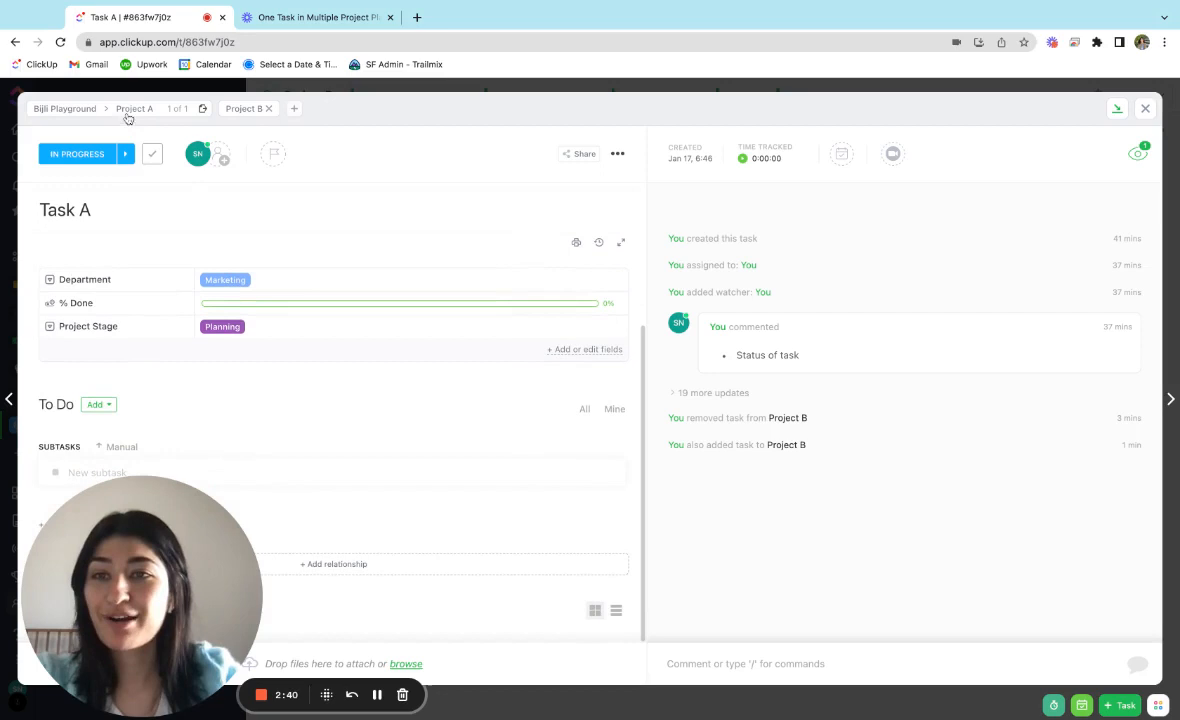
mouse_move(236, 365)
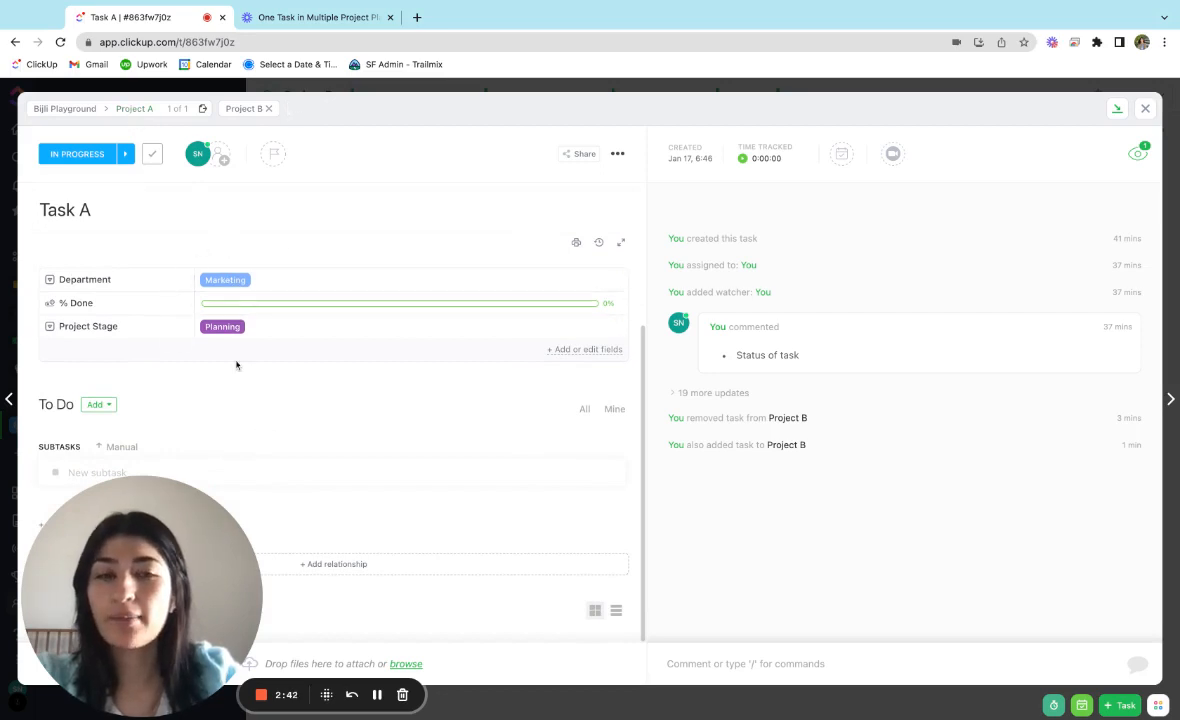
mouse_move(453, 463)
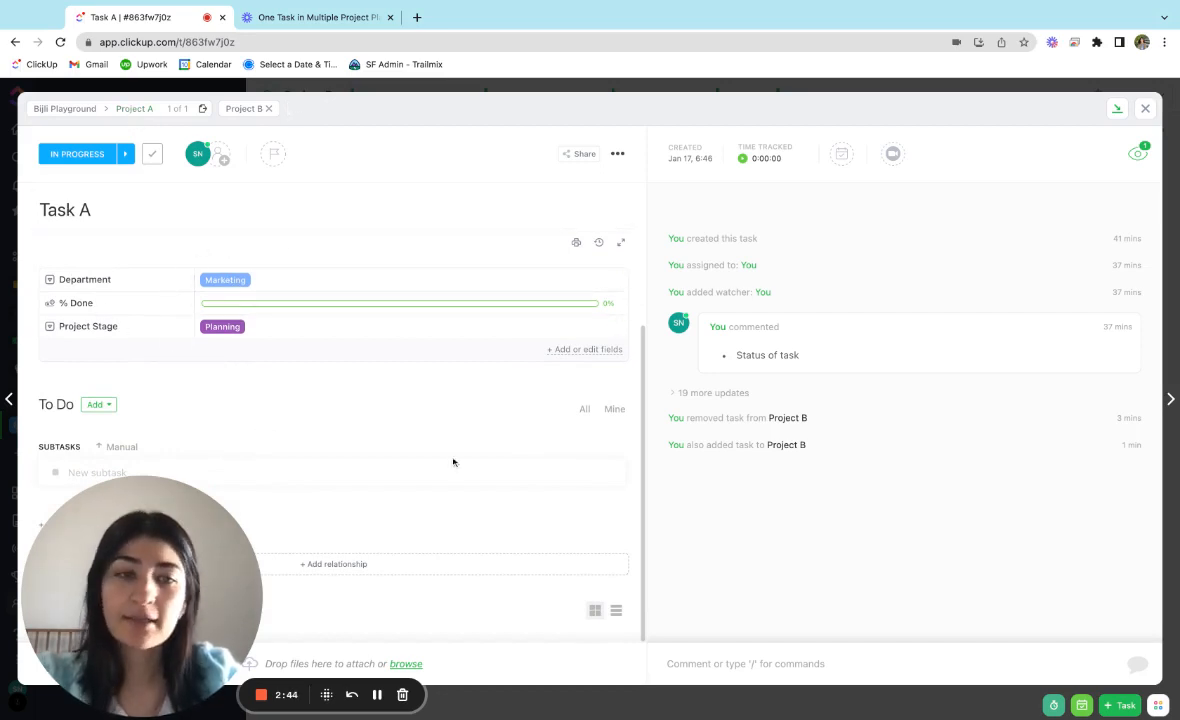
mouse_move(559, 453)
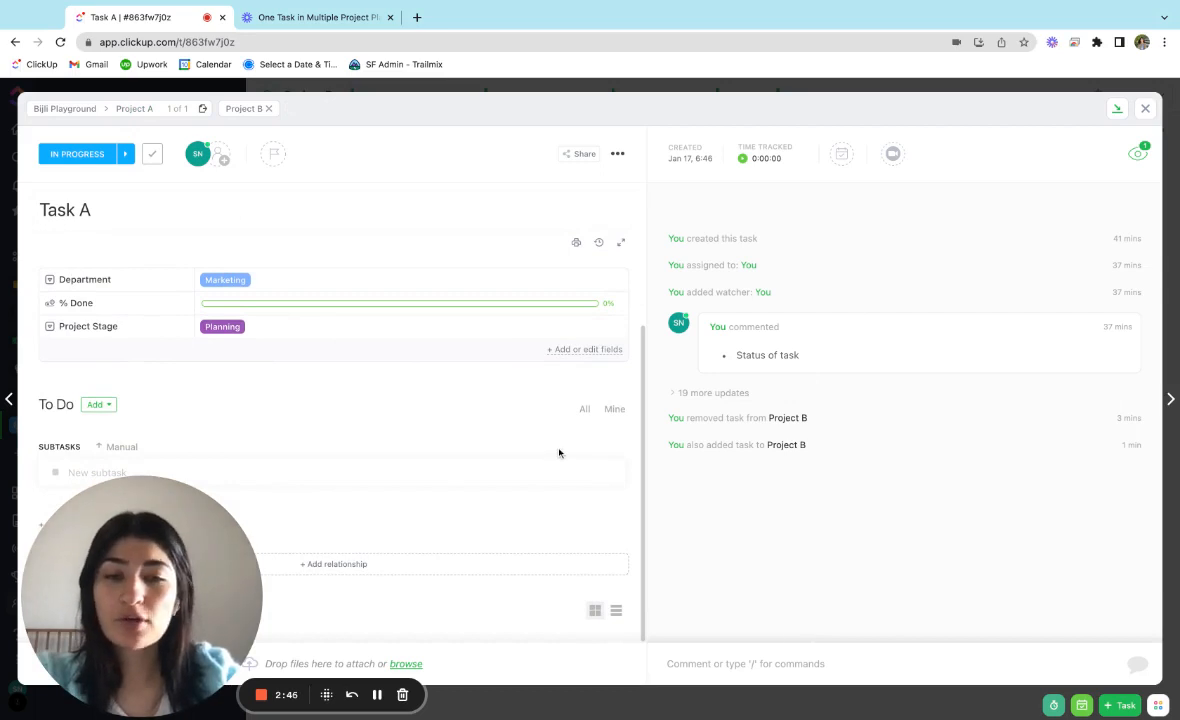
mouse_move(845, 155)
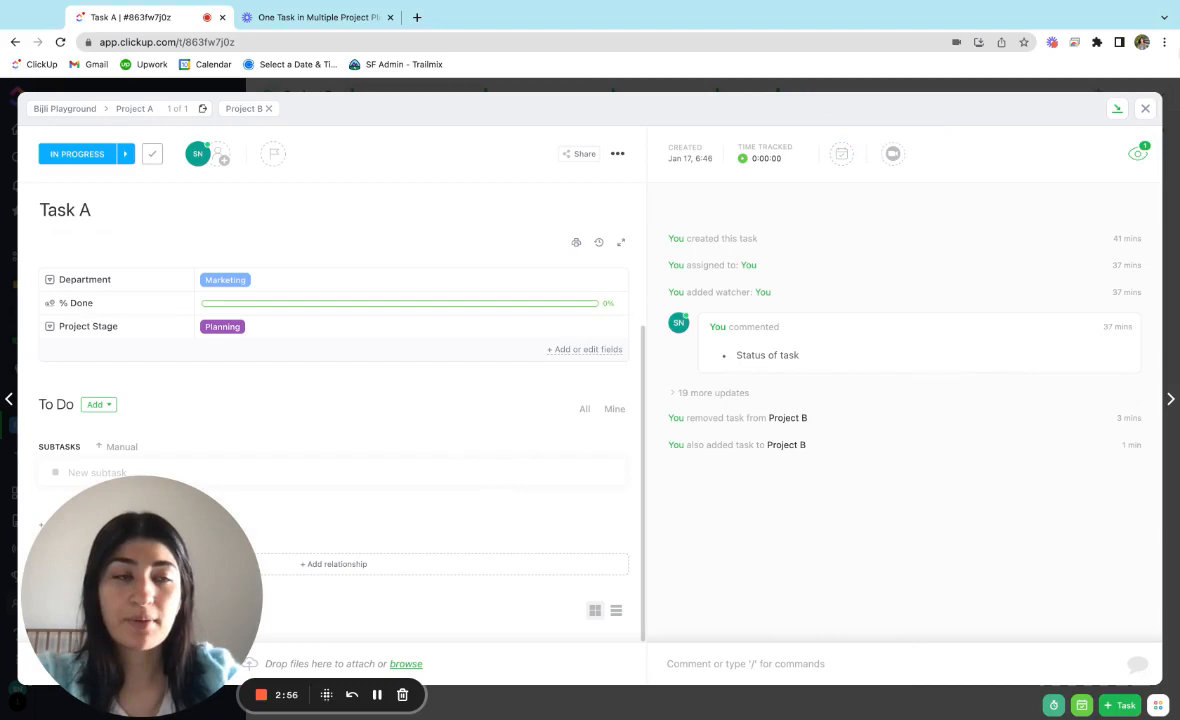
mouse_move(1145, 108)
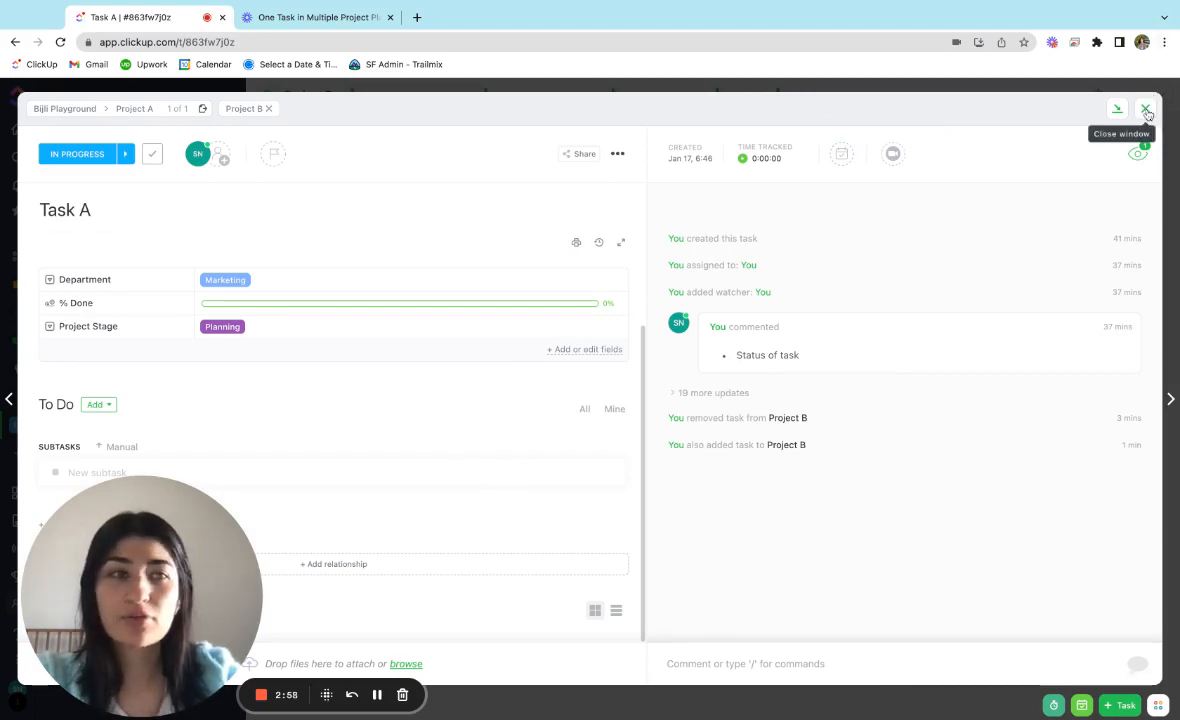
mouse_move(1146, 108)
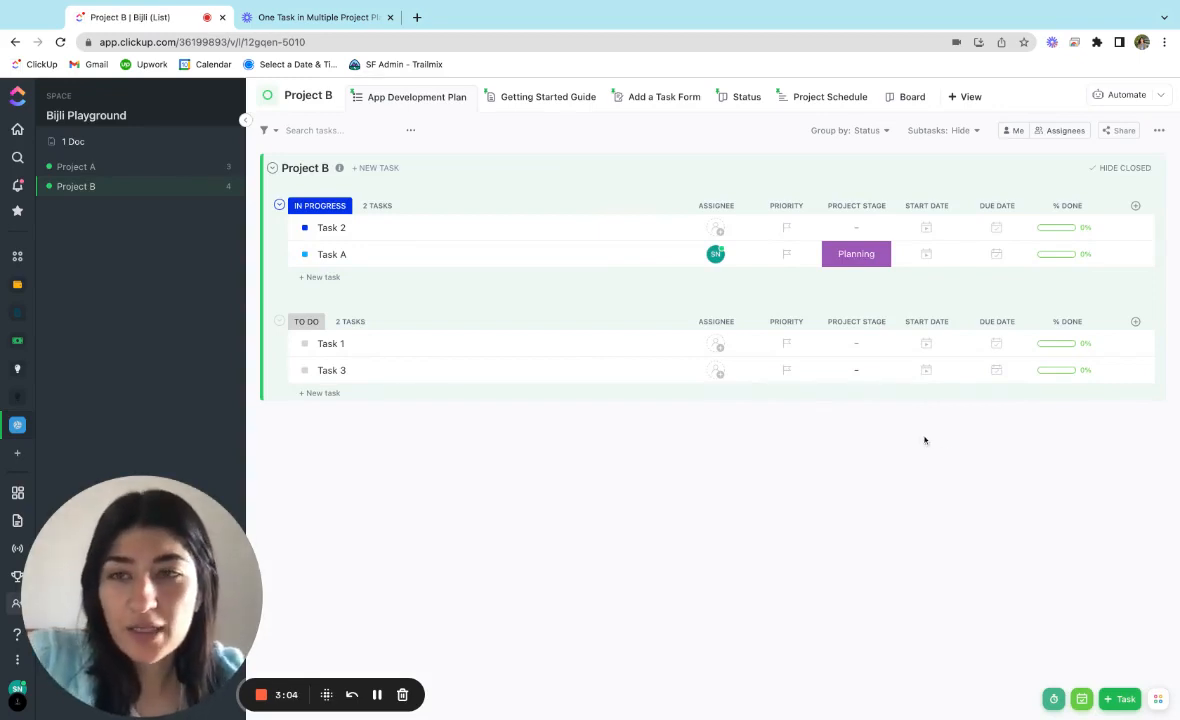
mouse_move(558, 508)
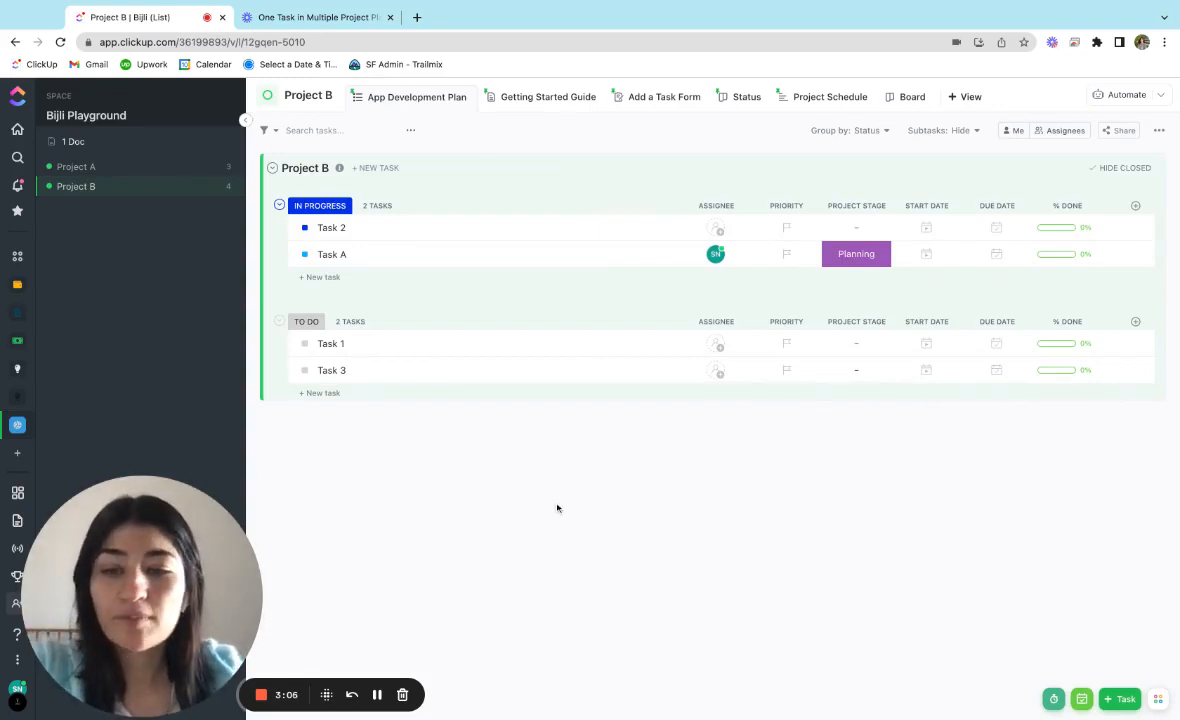
mouse_move(445, 508)
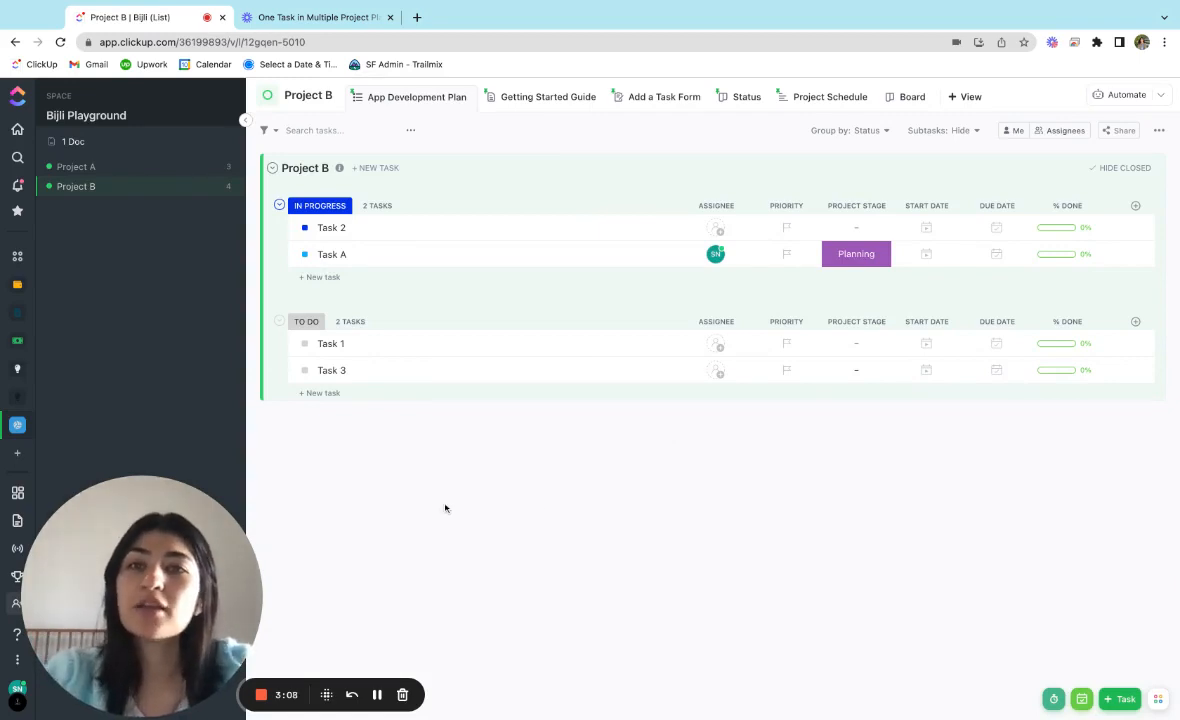